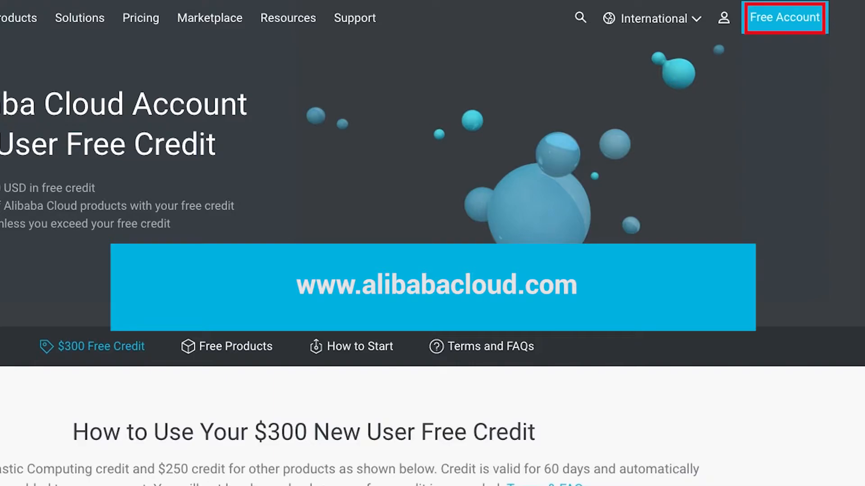
Start a Free Account sign-up and browse the country/region list on the form
{"action": "left_click", "coordinate": [785, 17]}
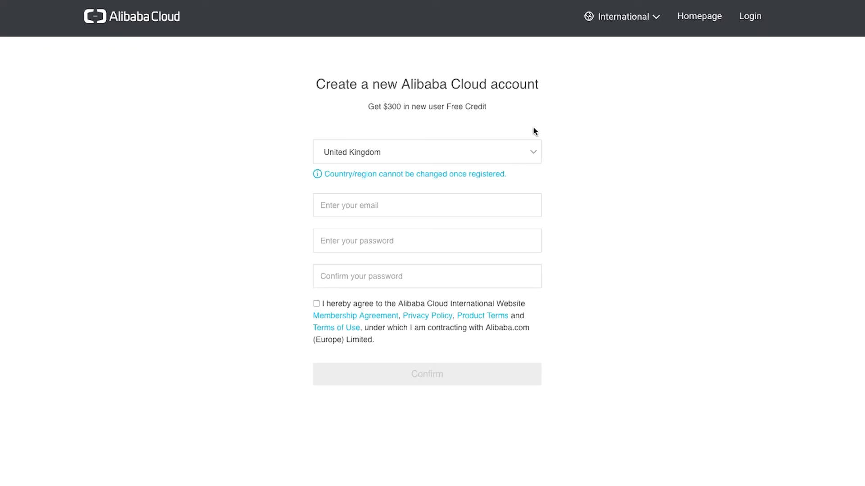
{"action": "left_click", "coordinate": [426, 151]}
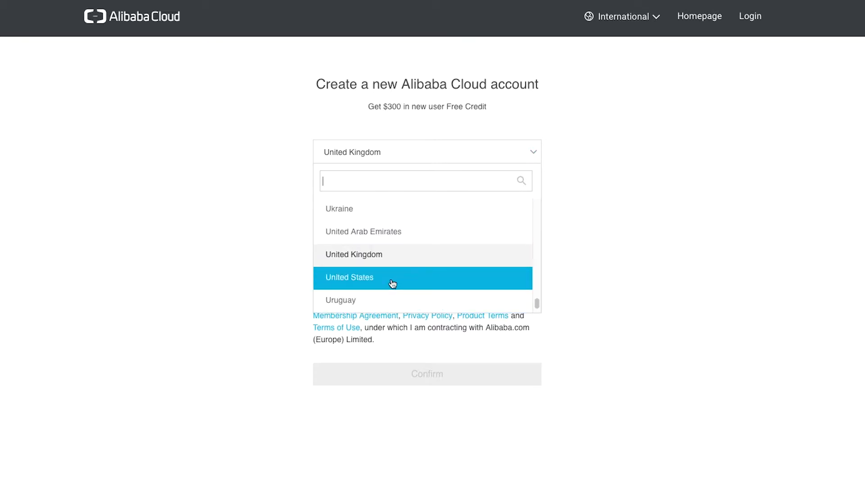
{"action": "left_click", "coordinate": [353, 254]}
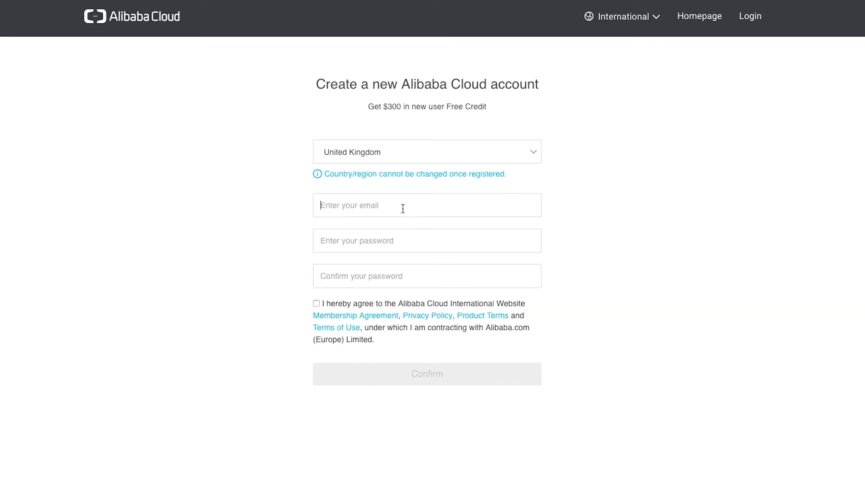
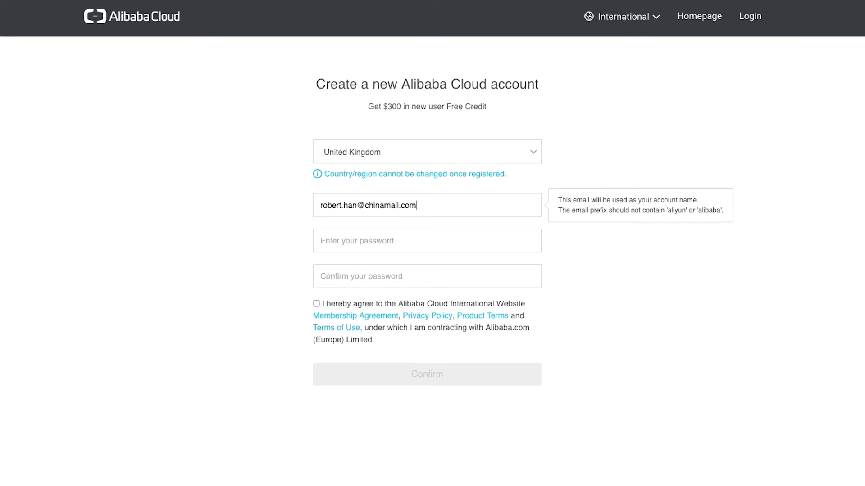
{"action": "left_click", "coordinate": [426, 240]}
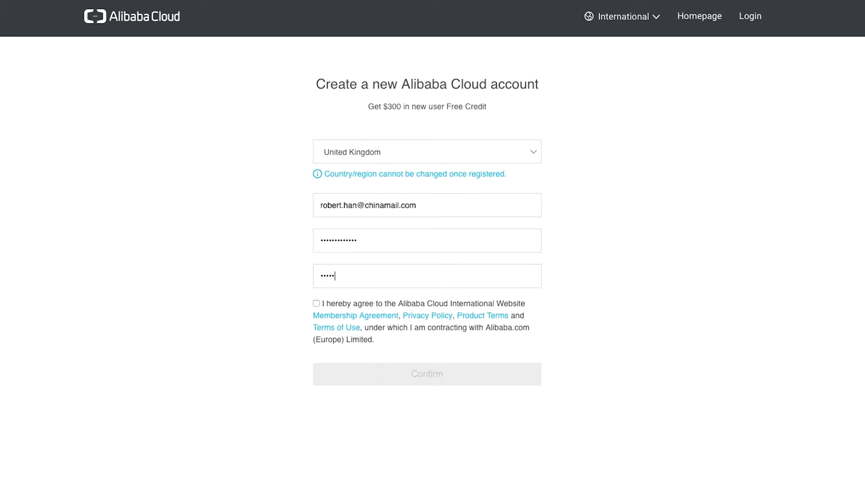
Submit the new account sign-up to reach the account details form
{"action": "left_click", "coordinate": [426, 374]}
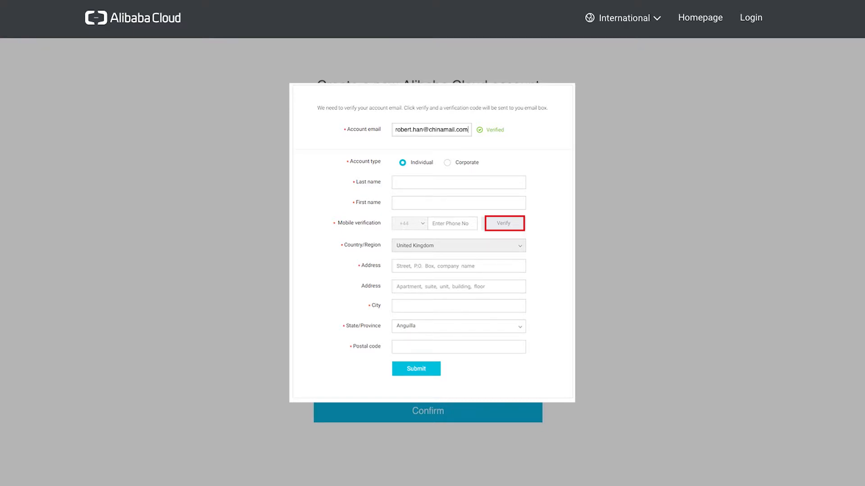
{"action": "mouse_move", "coordinate": [502, 224]}
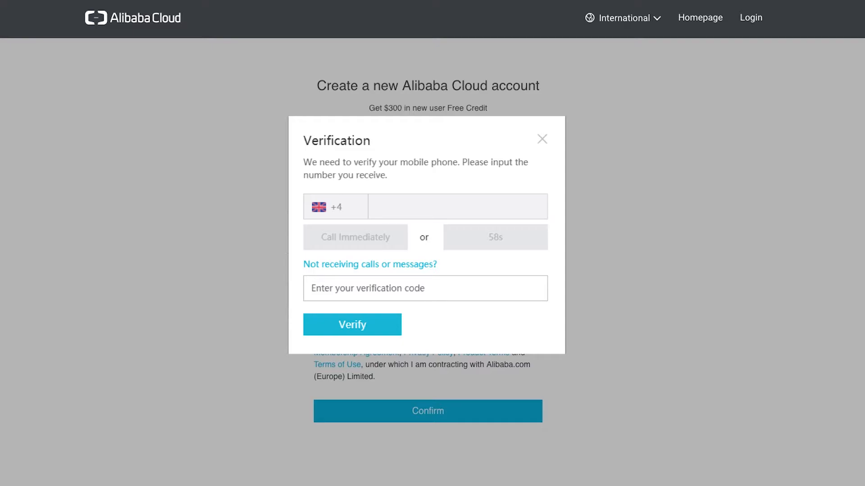
Confirm the phone verification code and submit the completed account details
{"action": "left_click", "coordinate": [542, 138]}
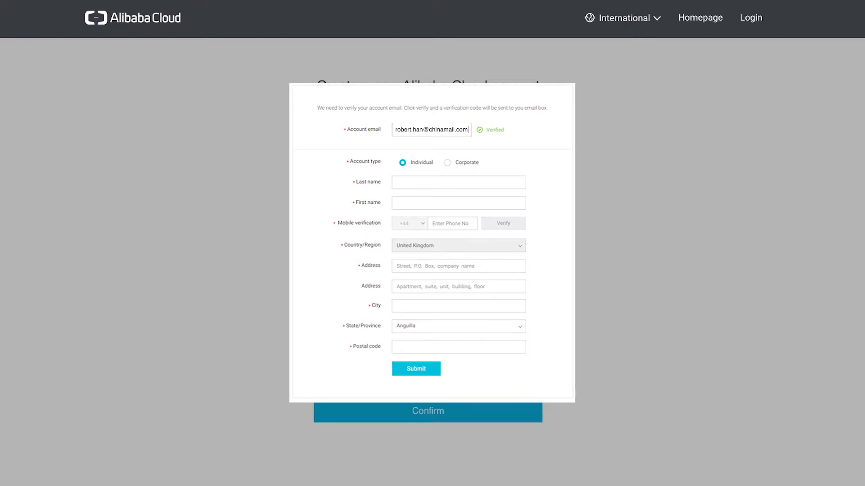
{"action": "left_click", "coordinate": [417, 368]}
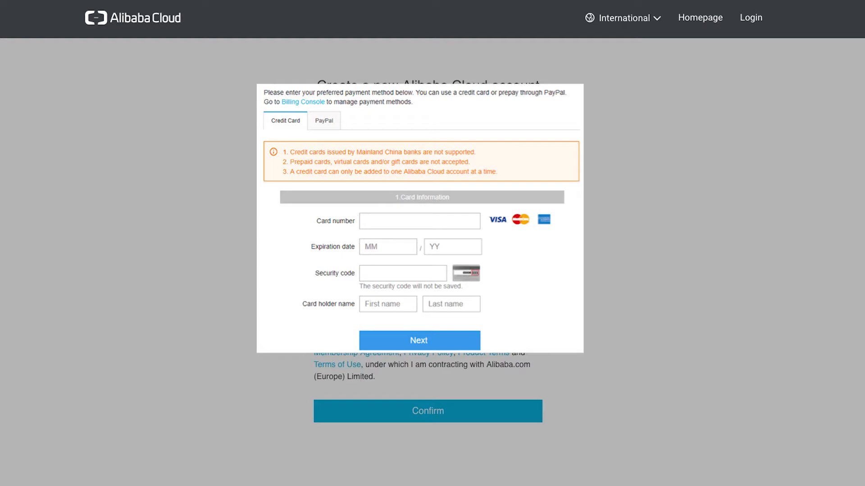
Begin entering payment details, choosing PayPal and its six-digit confirmation code
{"action": "left_click", "coordinate": [419, 340]}
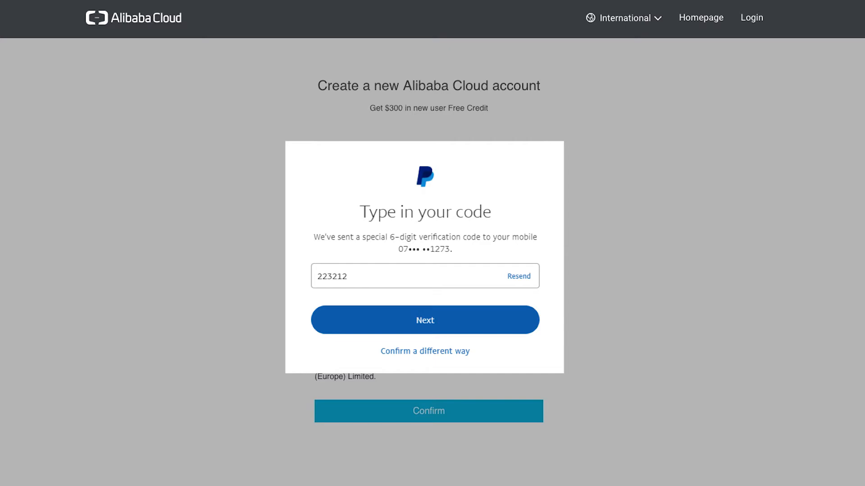
Submit the PayPal verification code and land on the signed-in console home
{"action": "left_click", "coordinate": [424, 320]}
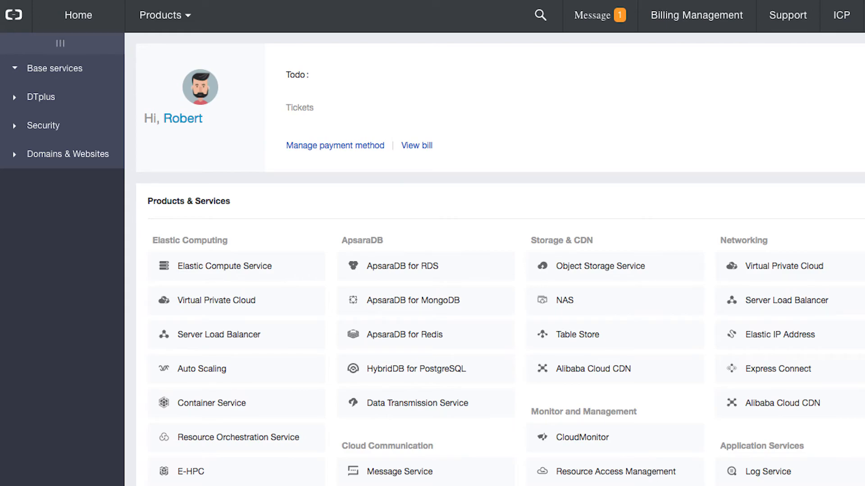
View the valid saved credit card in Payment Methods, then the $50 and $250 coupons
{"action": "left_click", "coordinate": [335, 145]}
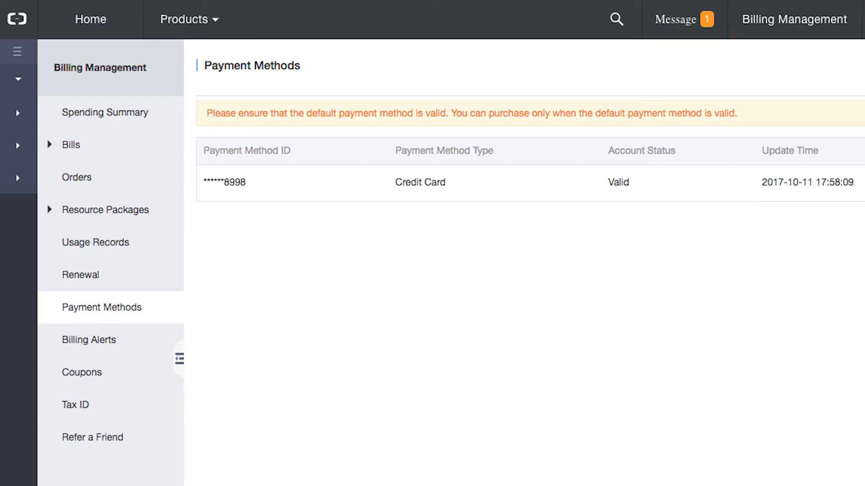
{"action": "mouse_move", "coordinate": [82, 372]}
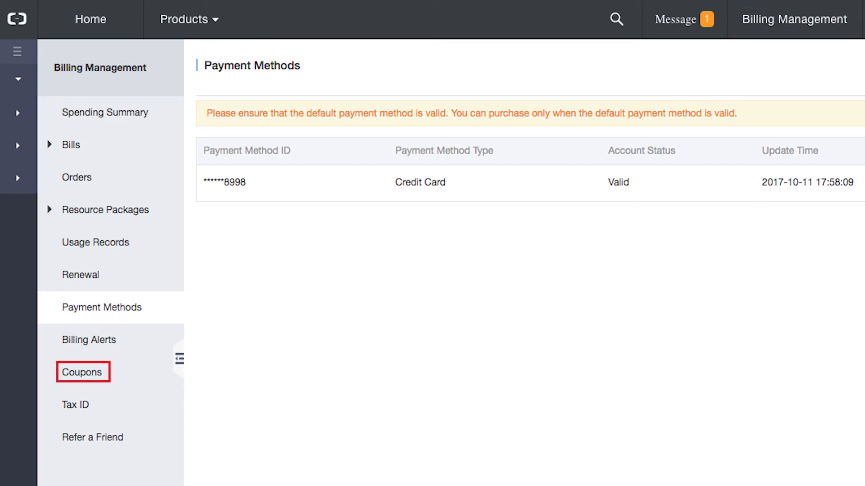
{"action": "left_click", "coordinate": [82, 372]}
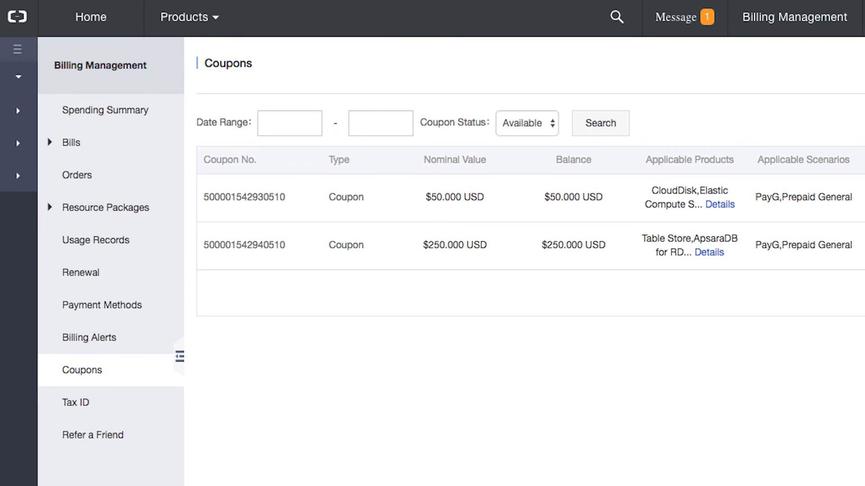